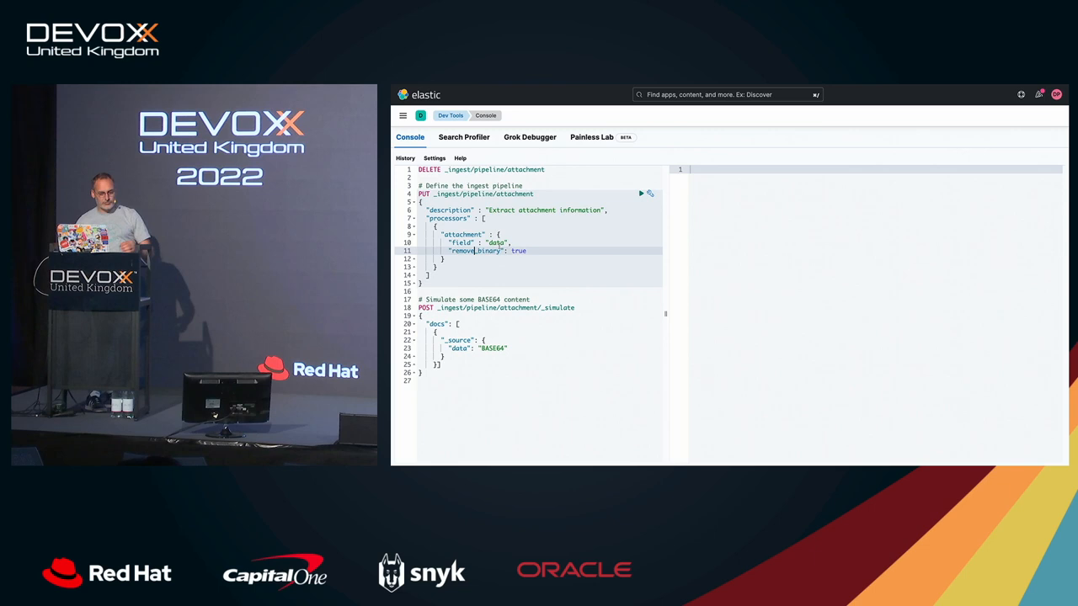
Send the PUT _ingest/pipeline/attachment request with remove_binary enabled and confirm acknowledged: true
click(640, 193)
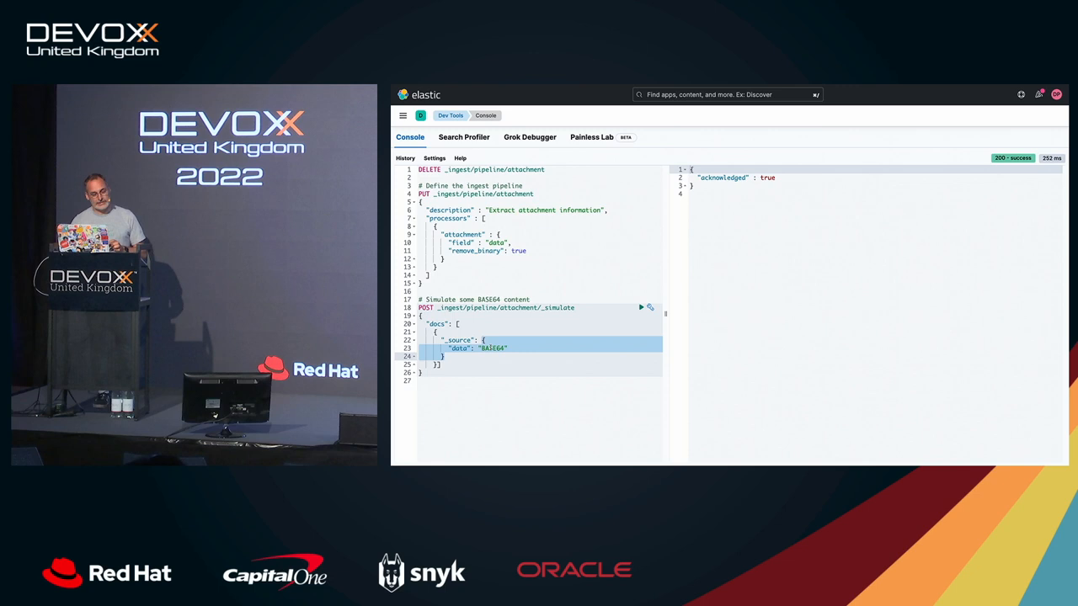
click(640, 307)
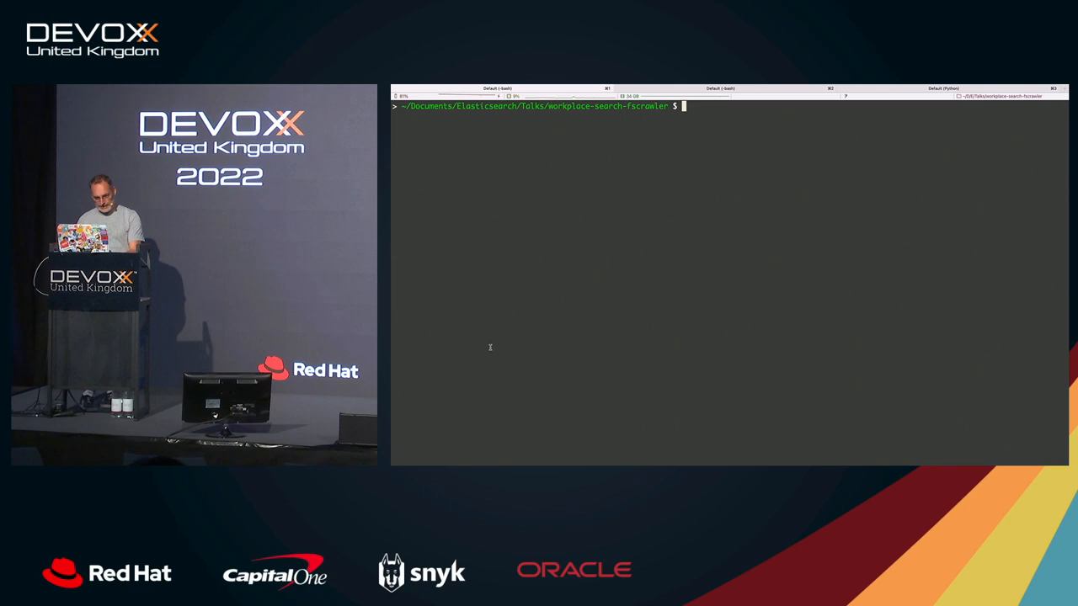
Base64-encode docs/test/foo.txt, then print its plain text about FSCrawler and Workplace Search
text(base64)
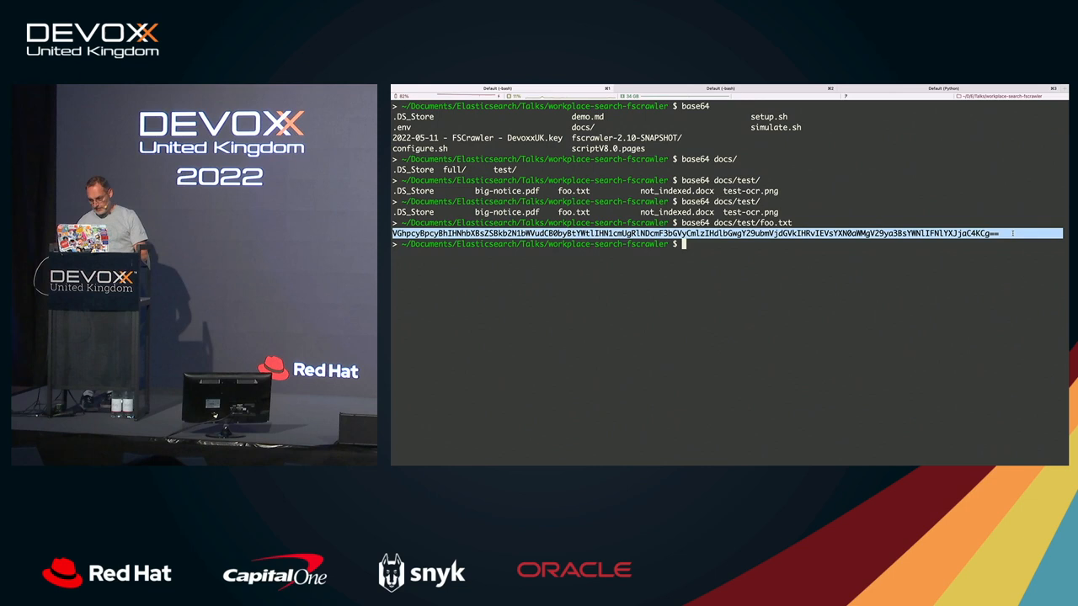
text(cat f)
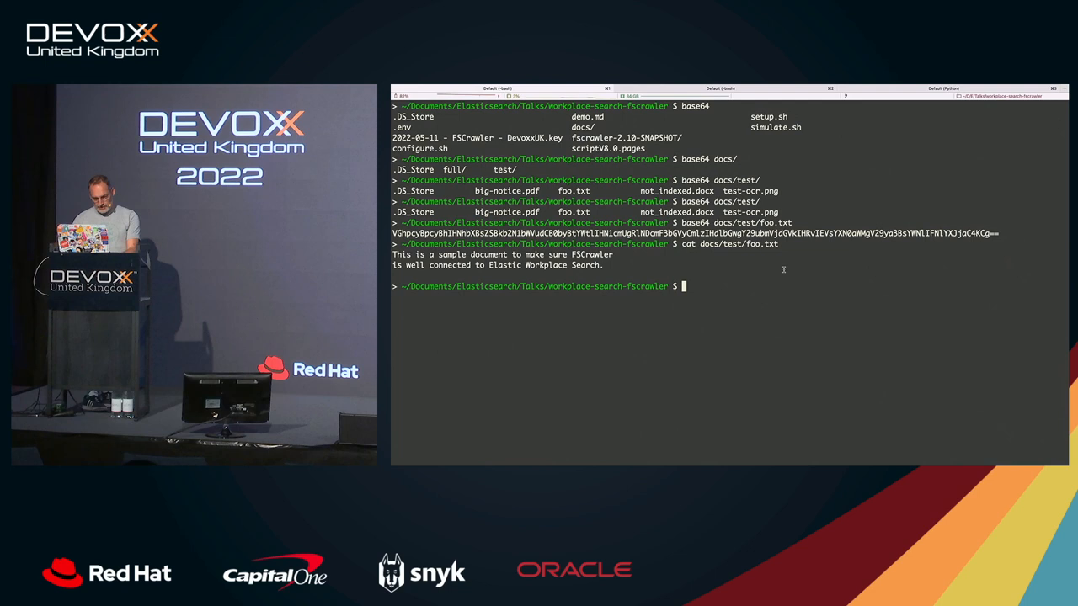
text(./simulate.sh docs/)
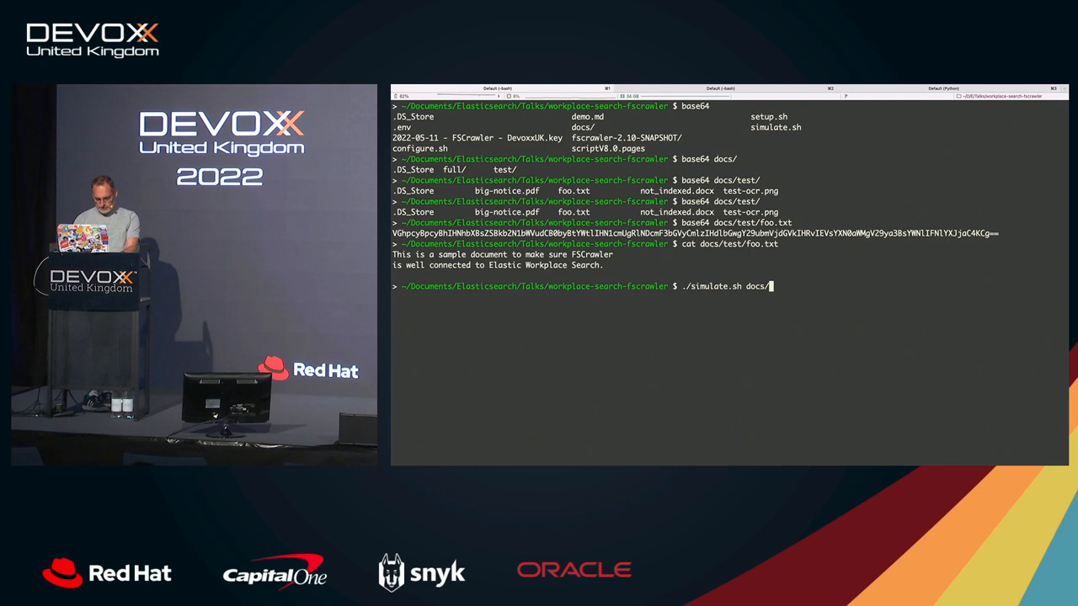
Simulate docs/test/foo.txt through the pipeline, getting English plain-text content of length 98
key(Enter)
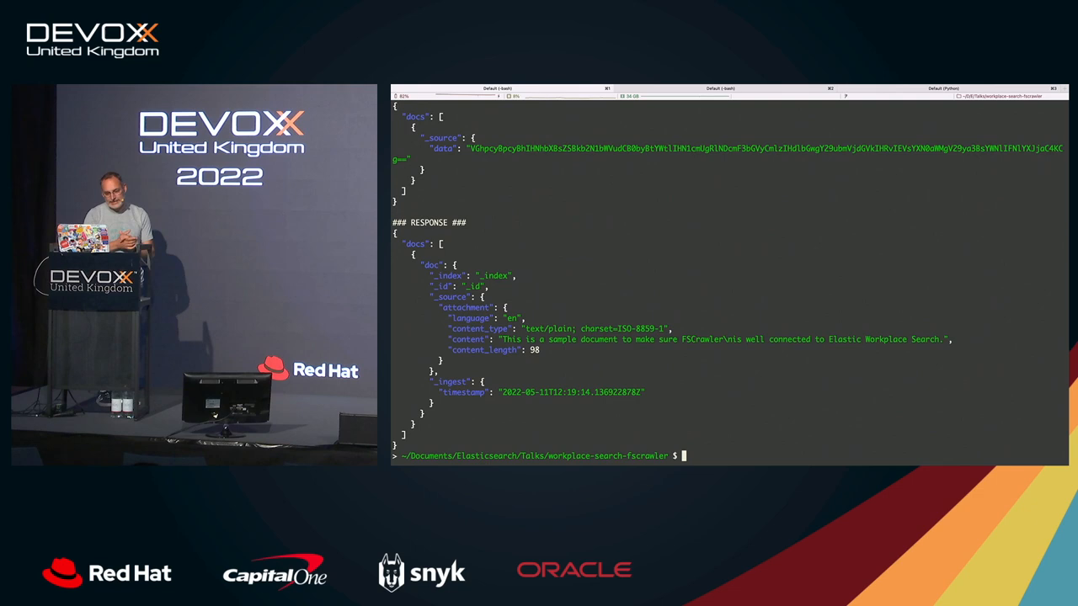
text(./simulate.sh docs/test/foo.txt)
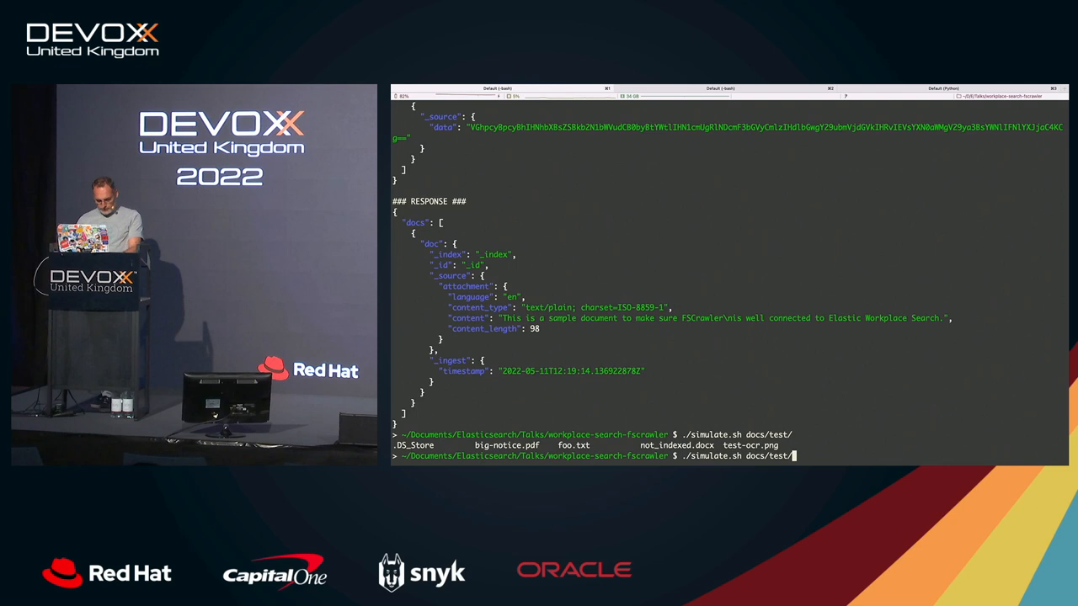
Simulate docs/test/test-ocr.png through the pipeline, returning image/png with content_length 0
key(Return)
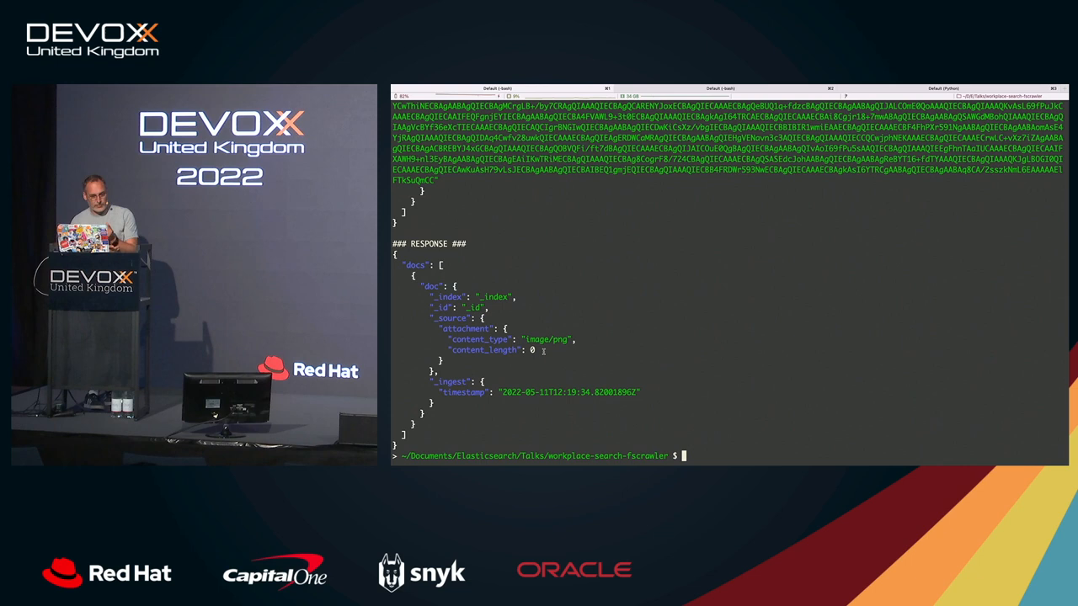
text(open)
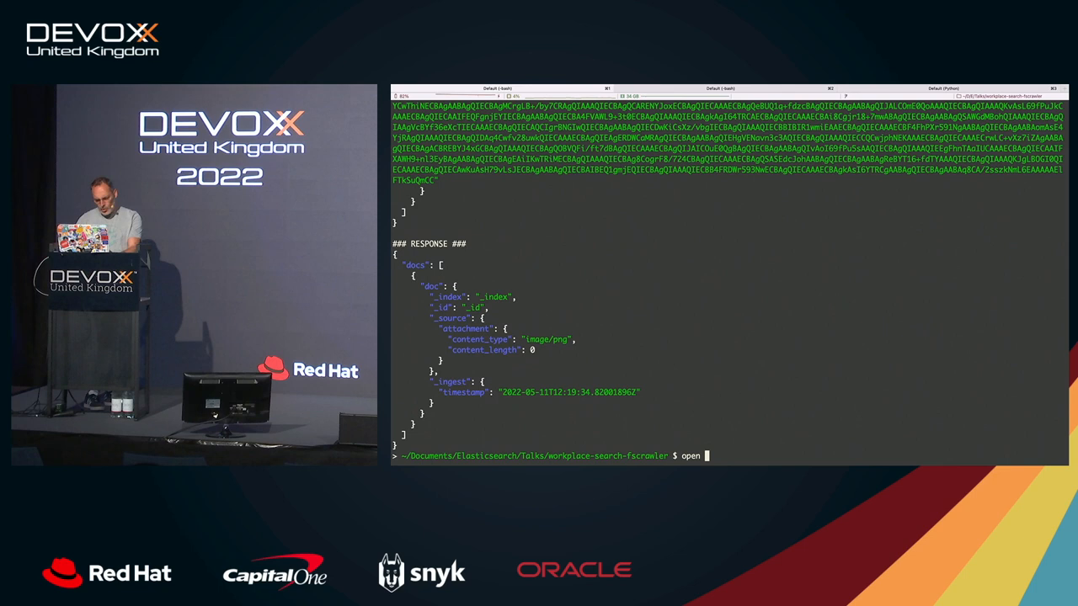
text(./simulate.sh docs/test/test-ocr.png)
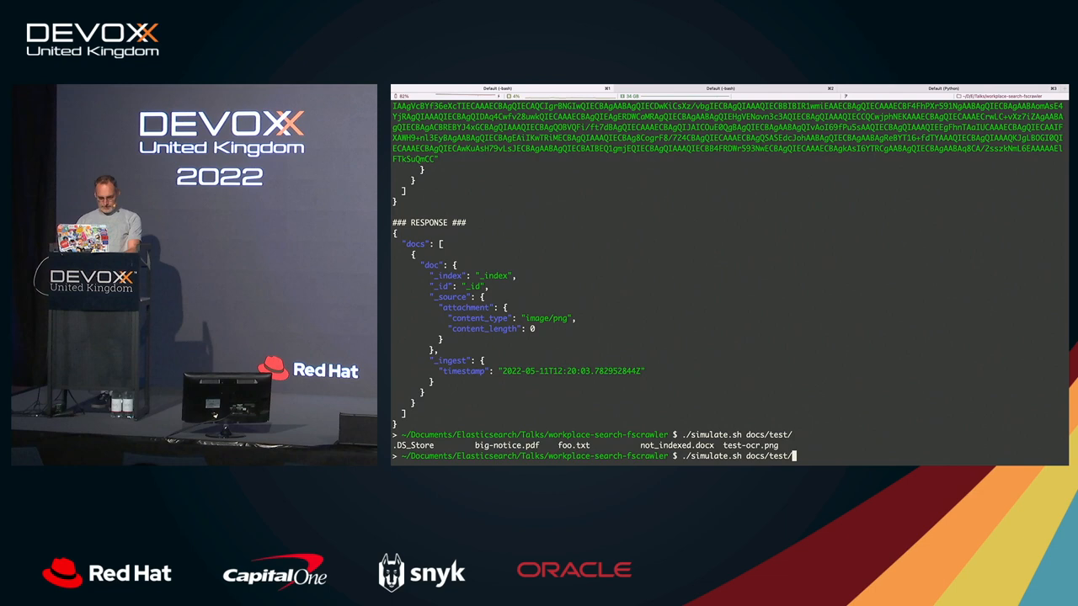
text(big-notice.pdf)
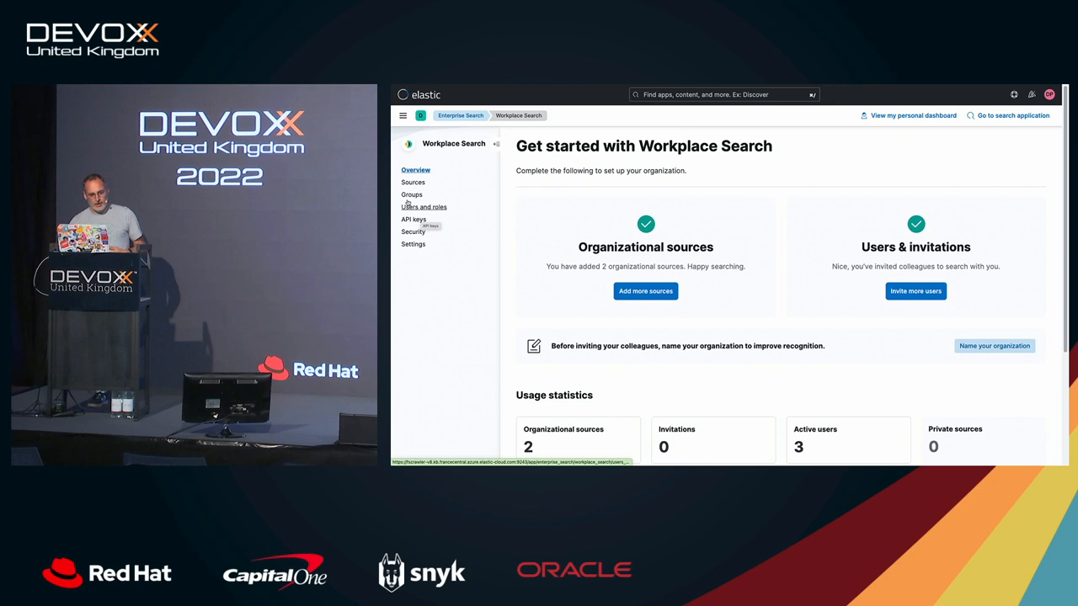
Browse Sources > Add Source and scroll the available sources down to Custom API Source
click(412, 182)
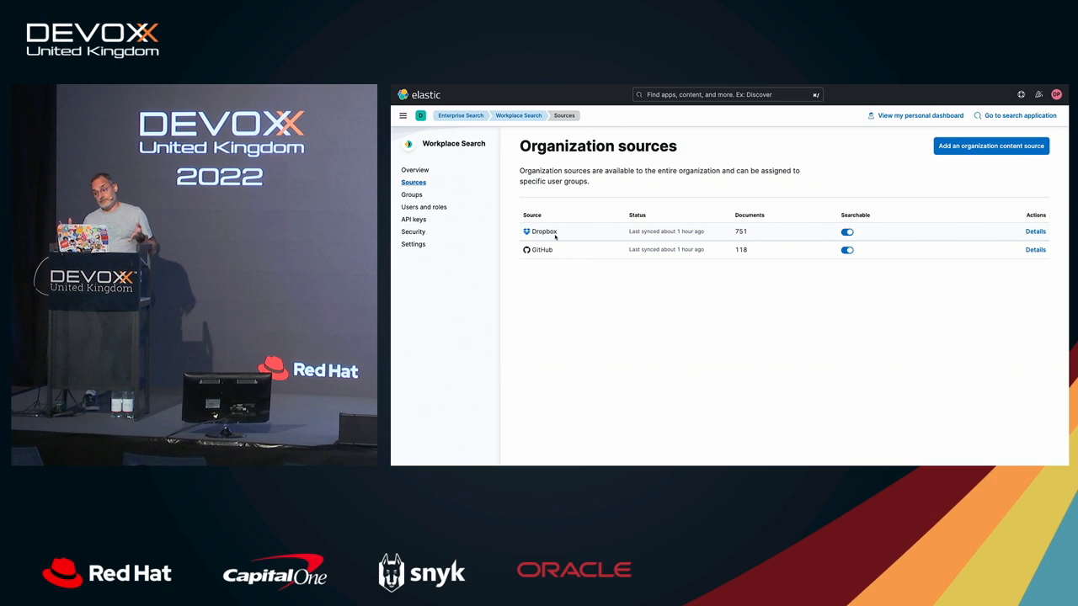
click(990, 146)
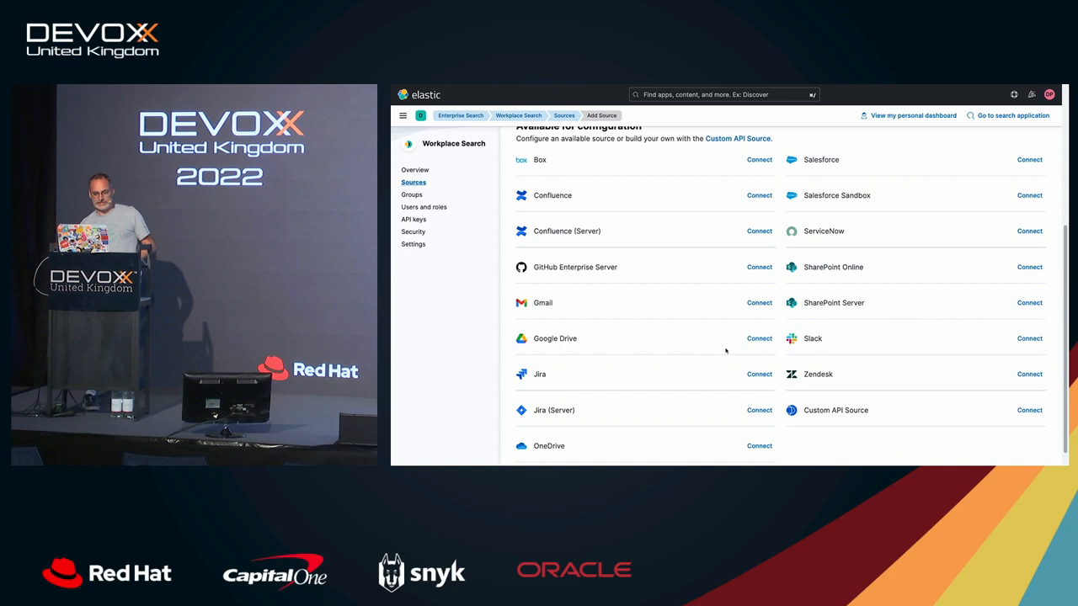
scroll(down, 3)
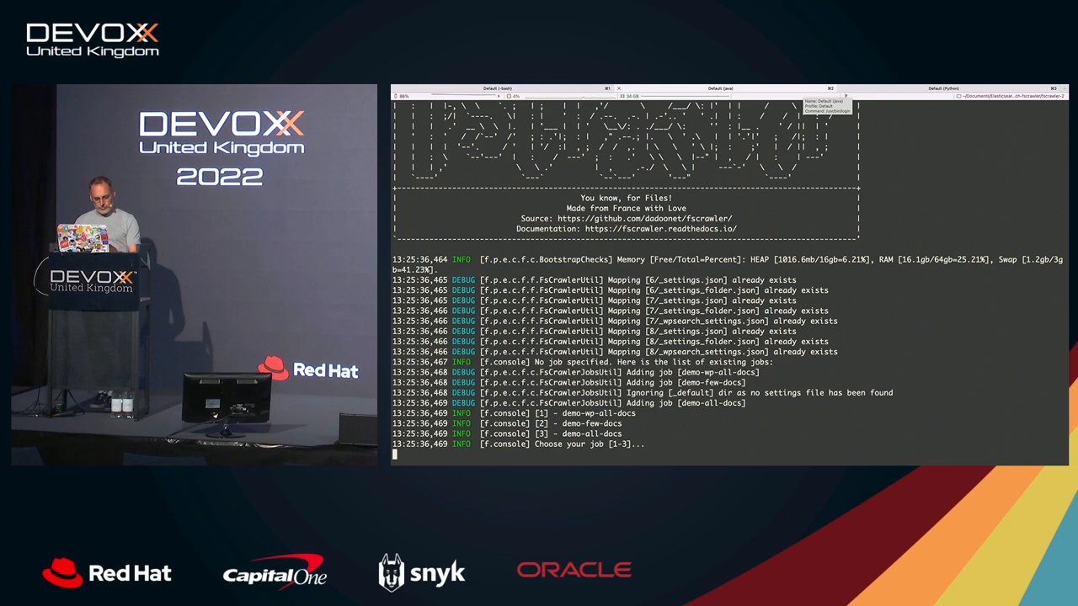
Choose job 1, demo-wp-all-docs, at the FSCrawler prompt to index the local files
text(1)
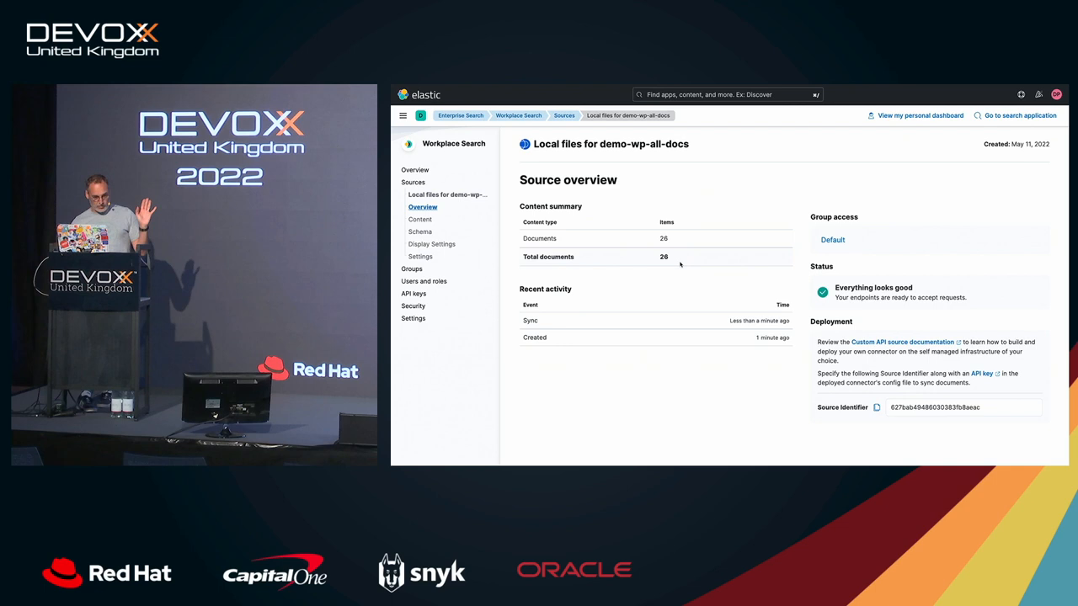
View the local files source's indexed documents under Content, then open its Schema
click(420, 219)
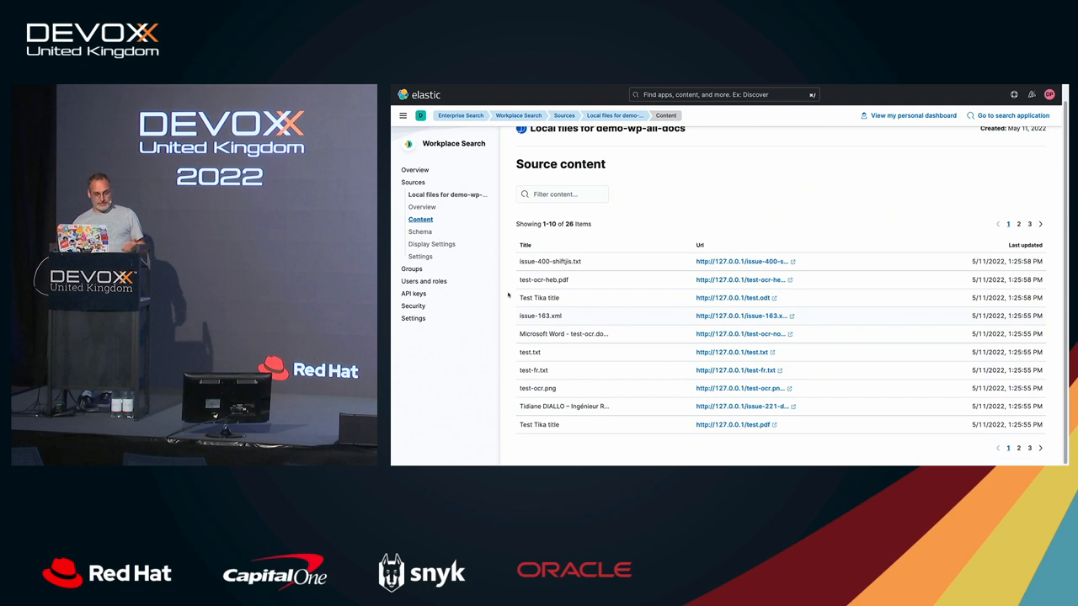
click(420, 232)
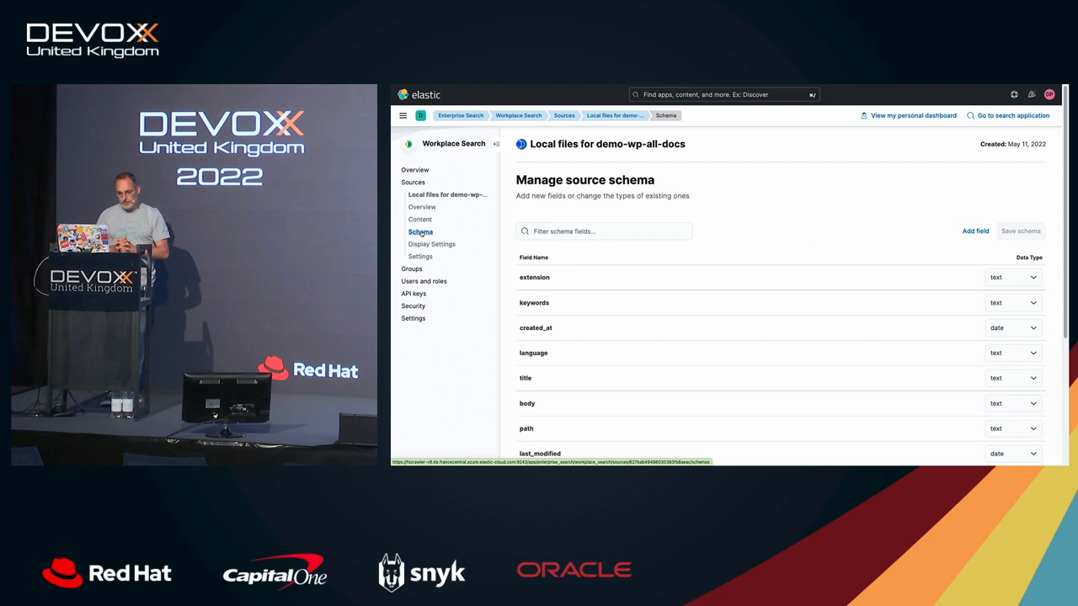
Scroll through the schema fields, then open the source's Display Settings preview
scroll(down, 3)
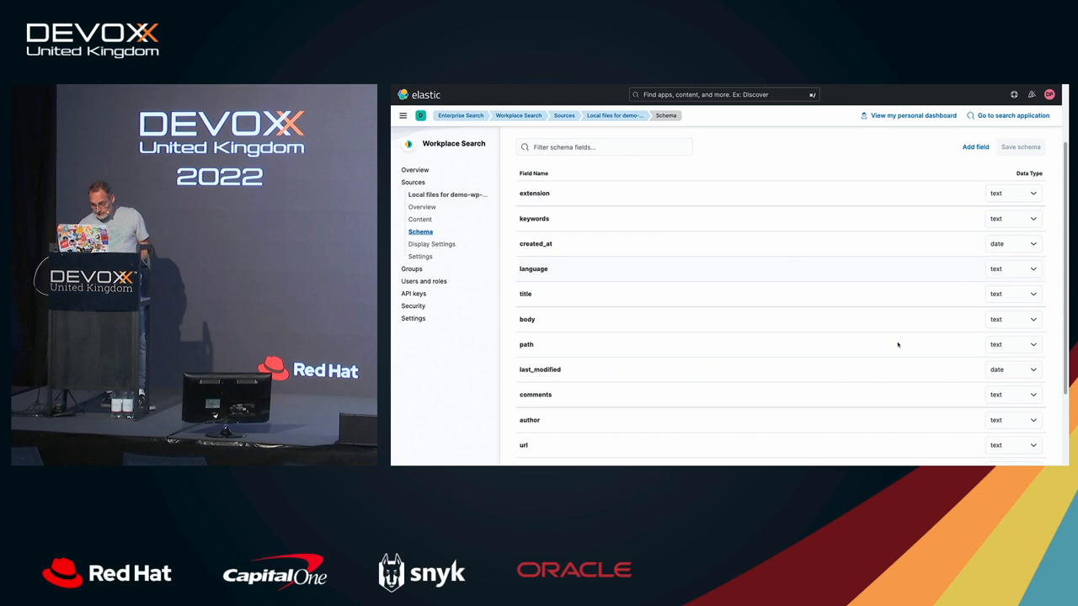
scroll(down, 3)
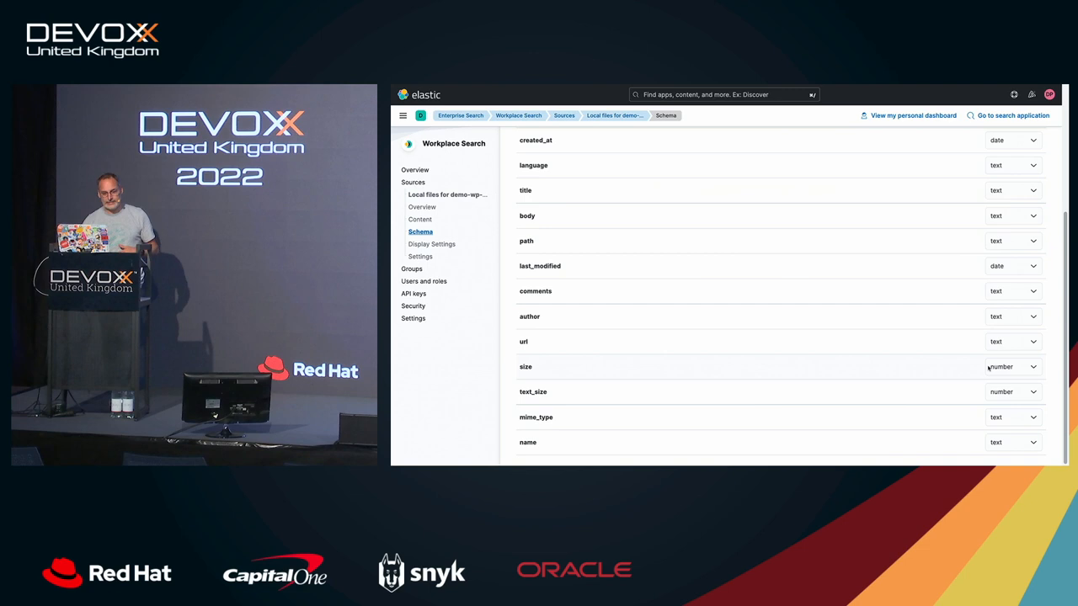
click(431, 243)
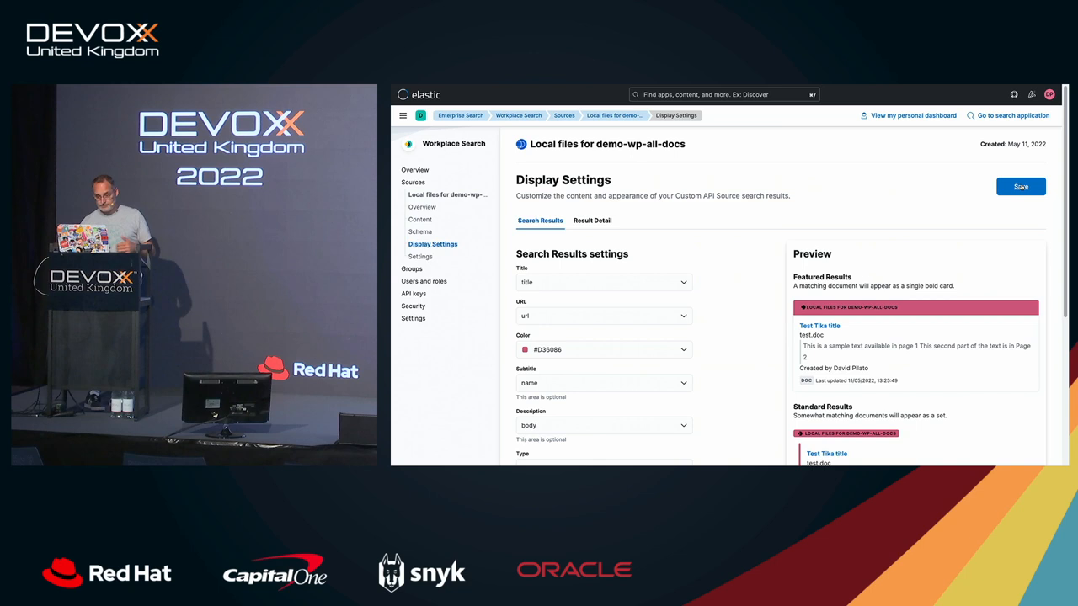
Open the end-user search page listing Local files, Dropbox and GitHub sources
click(592, 220)
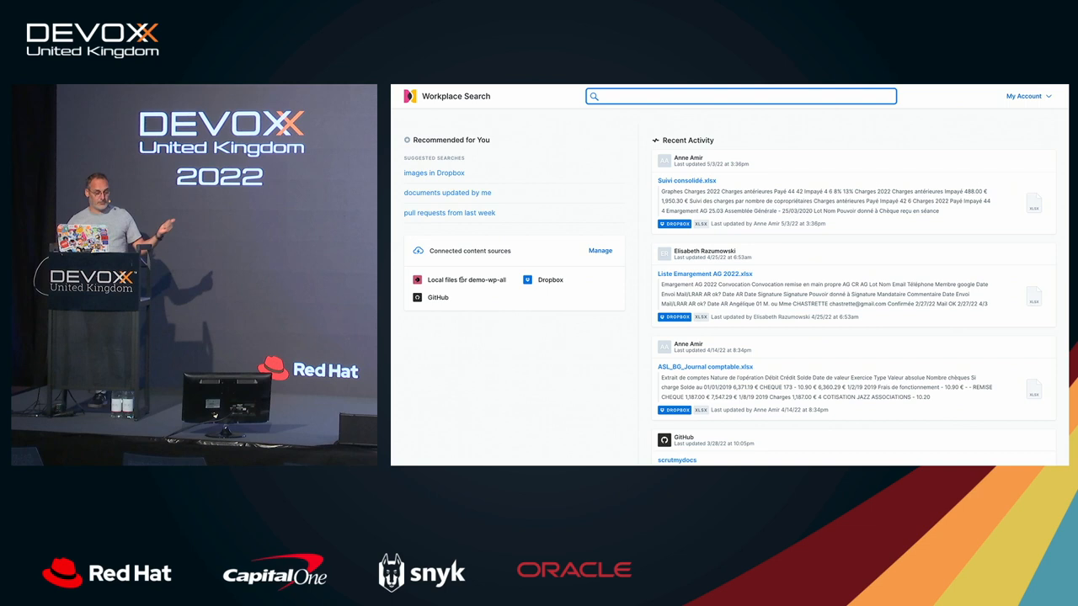
Search all sources for "david"
text(david)
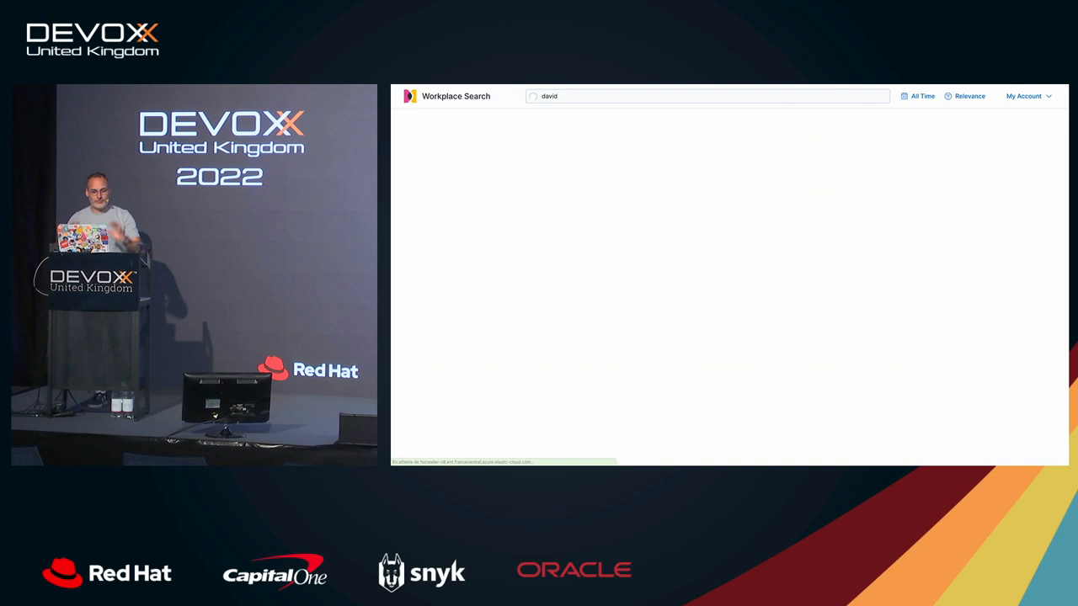
key(Enter)
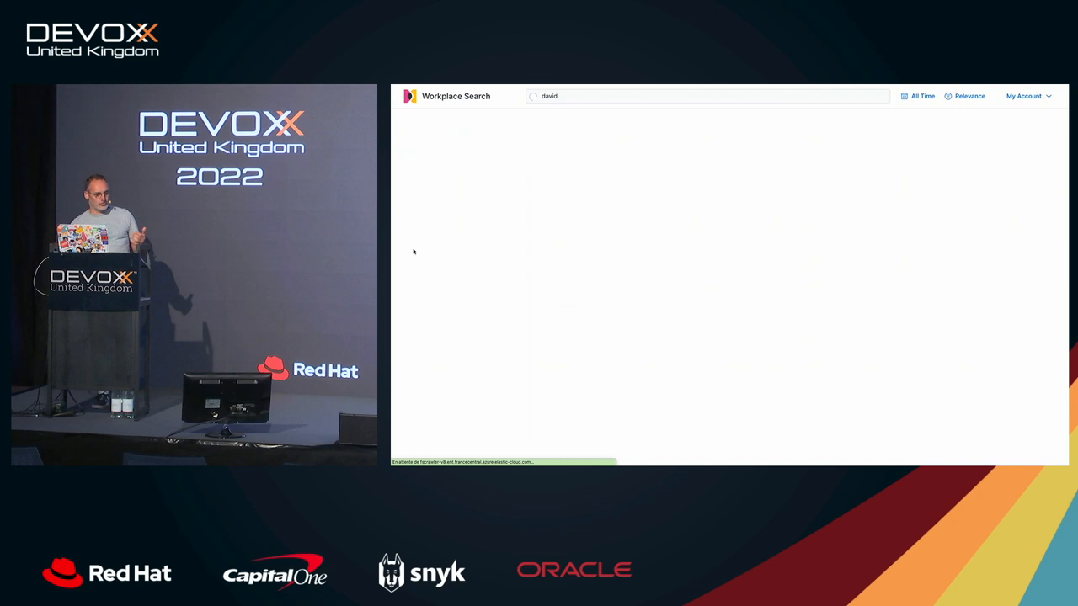
mouse_move(442, 188)
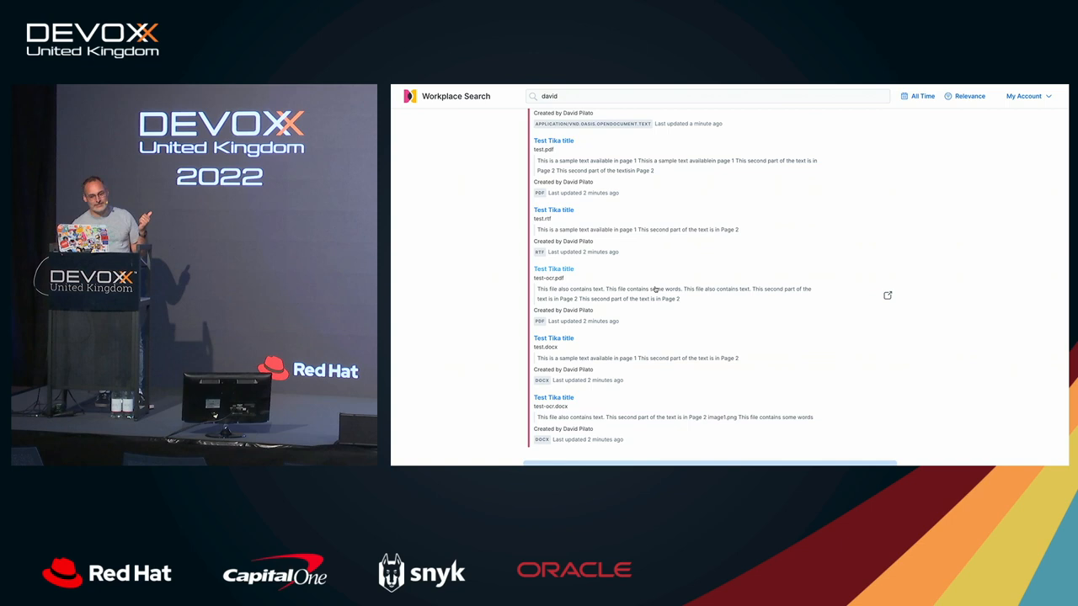
mouse_move(733, 295)
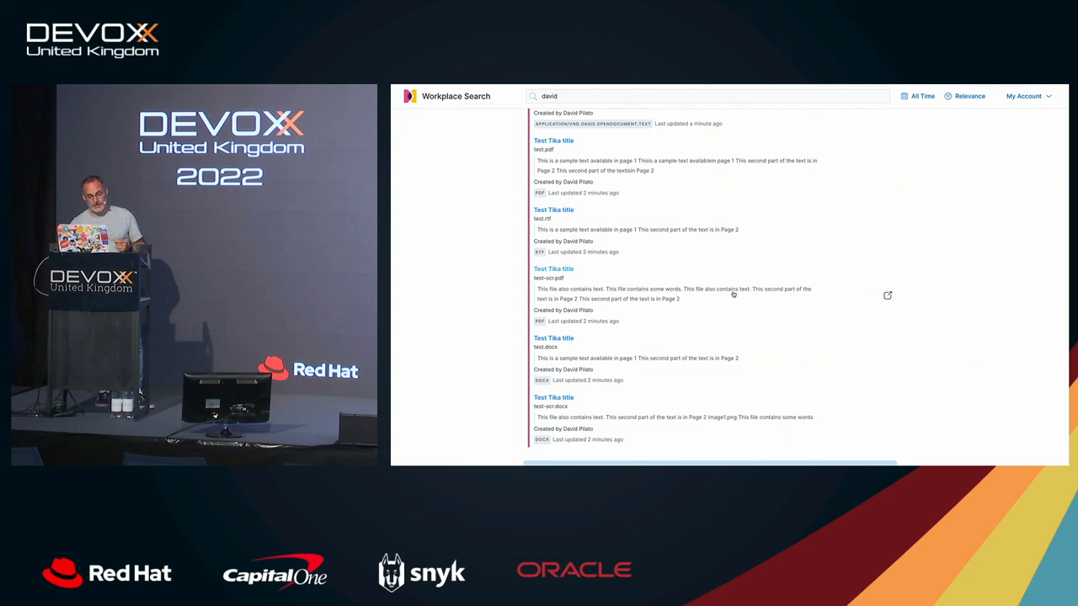